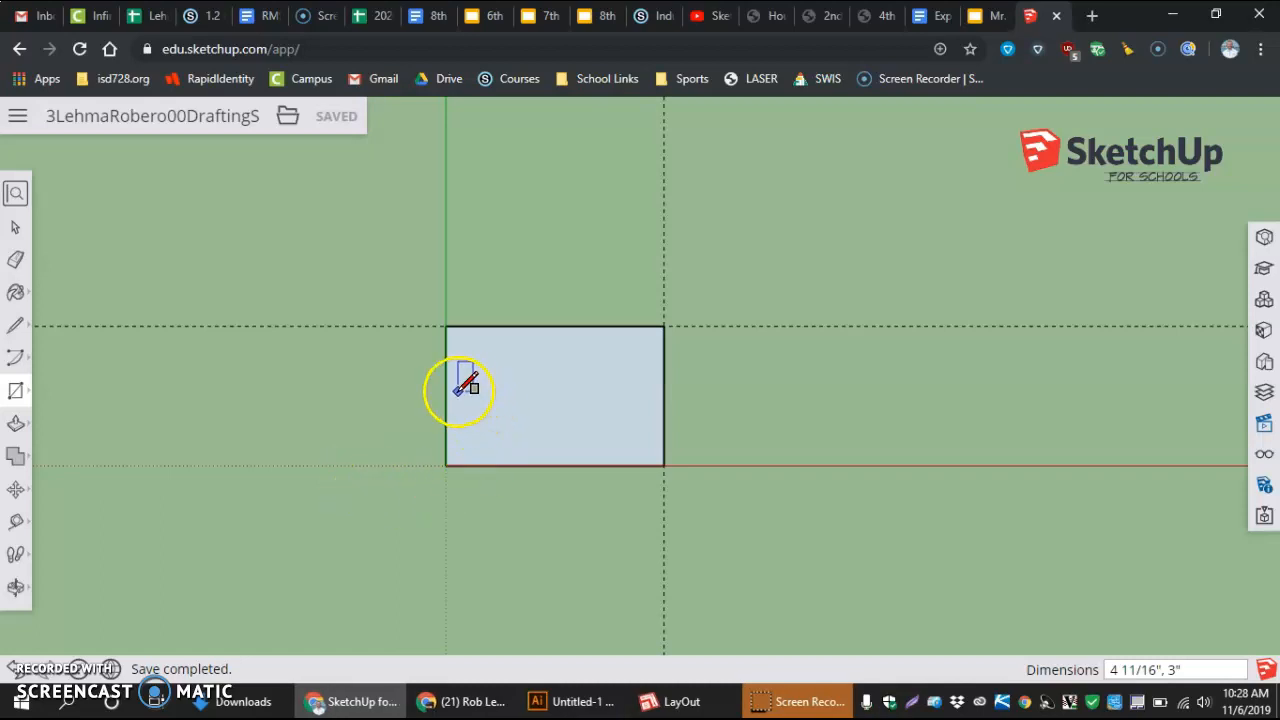
mouse_move(455, 375)
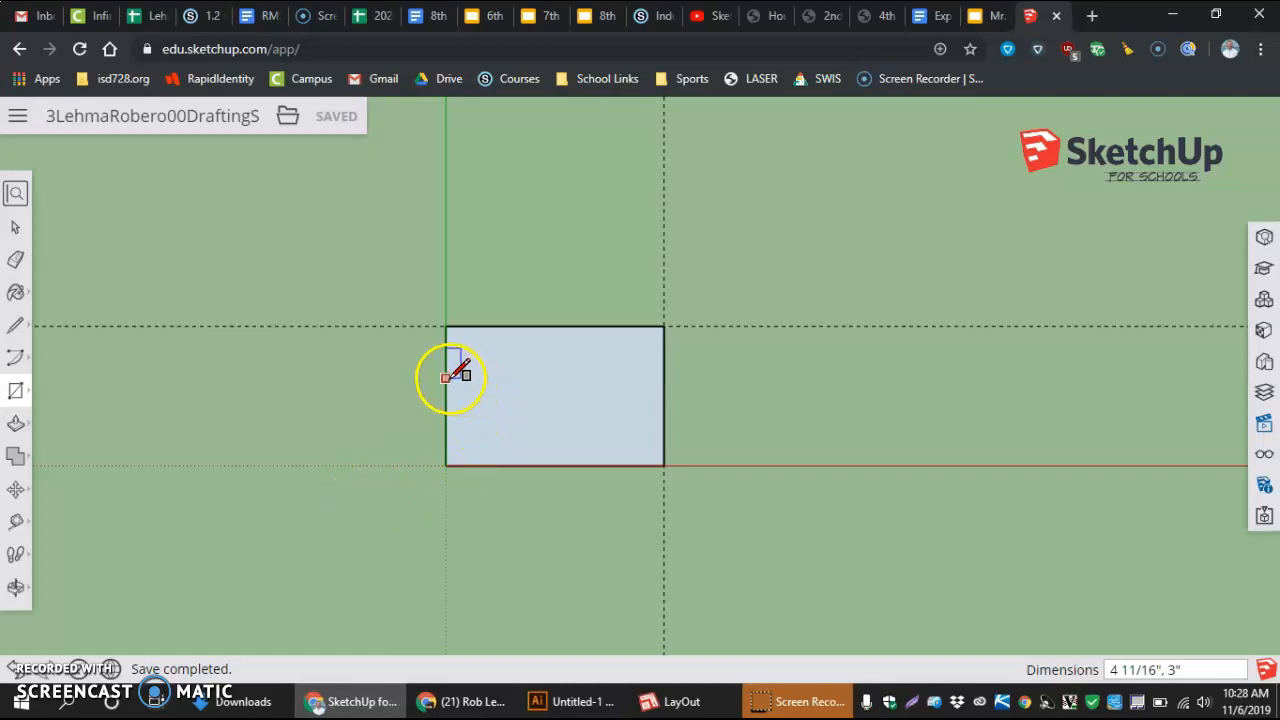
mouse_move(510, 325)
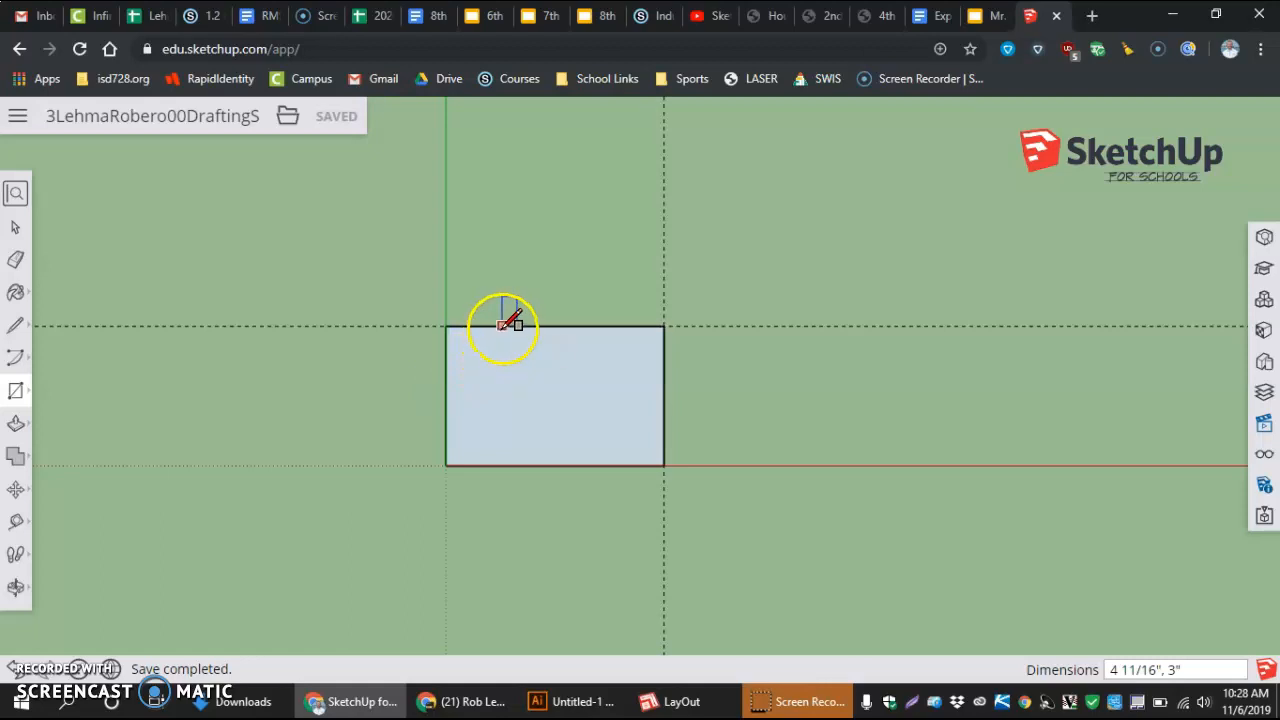
mouse_move(485, 355)
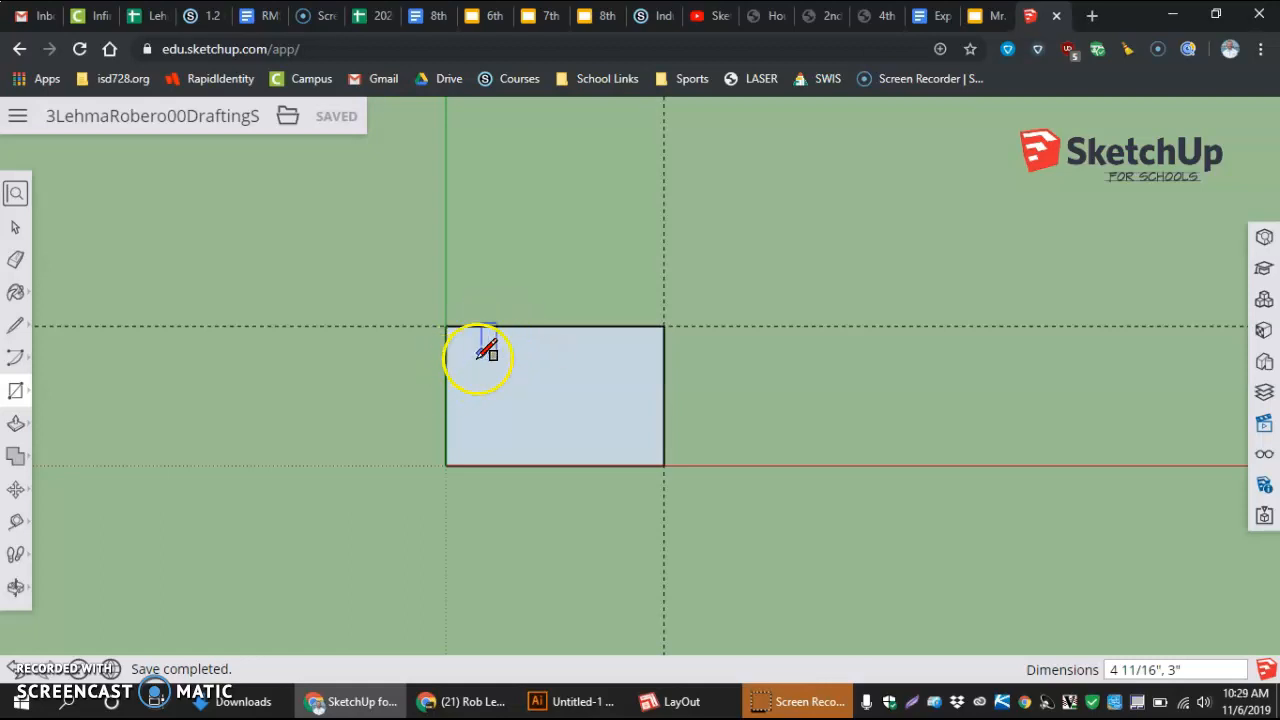
mouse_move(680, 370)
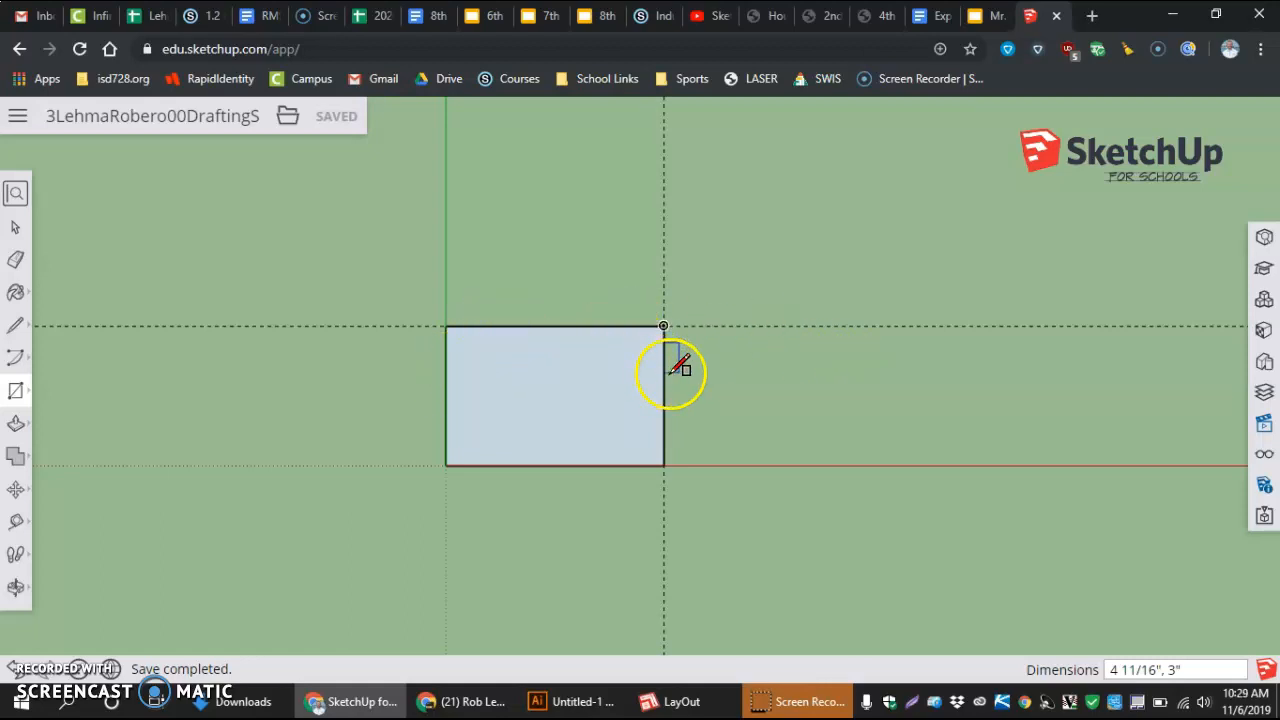
mouse_move(490, 335)
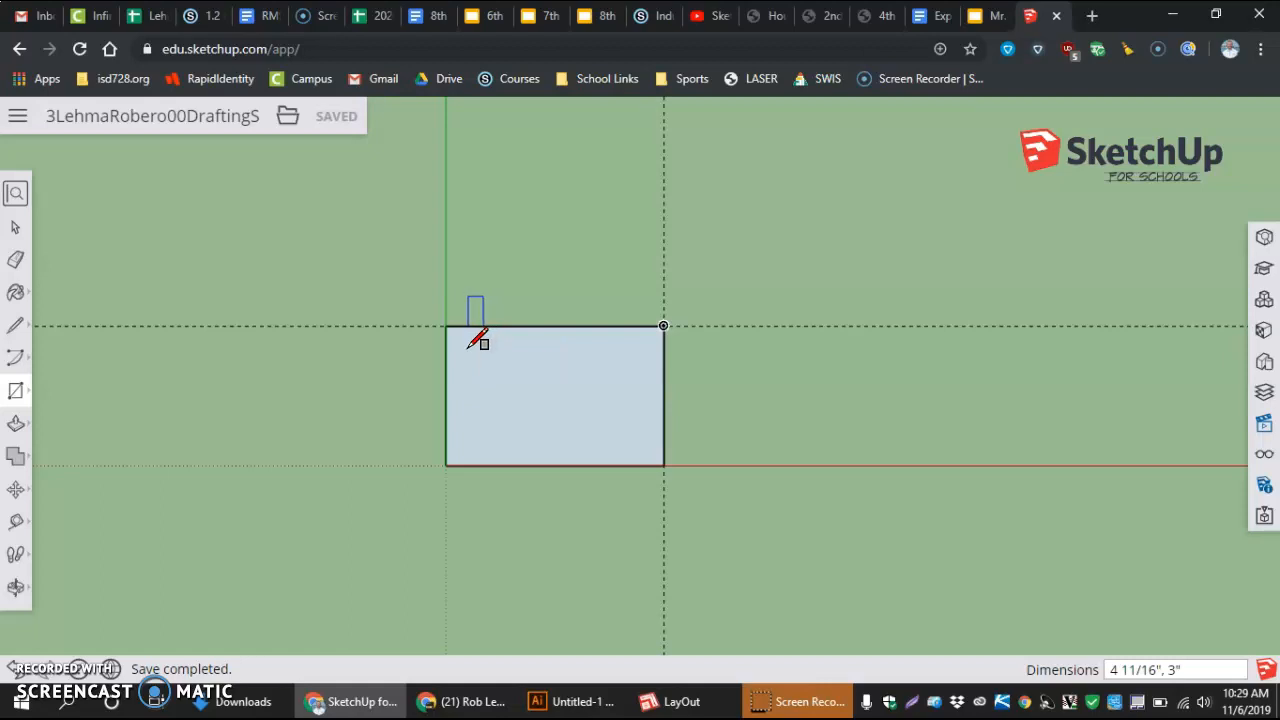
Erase the guide lines along the rectangle's top and right edges with the Eraser
click(15, 260)
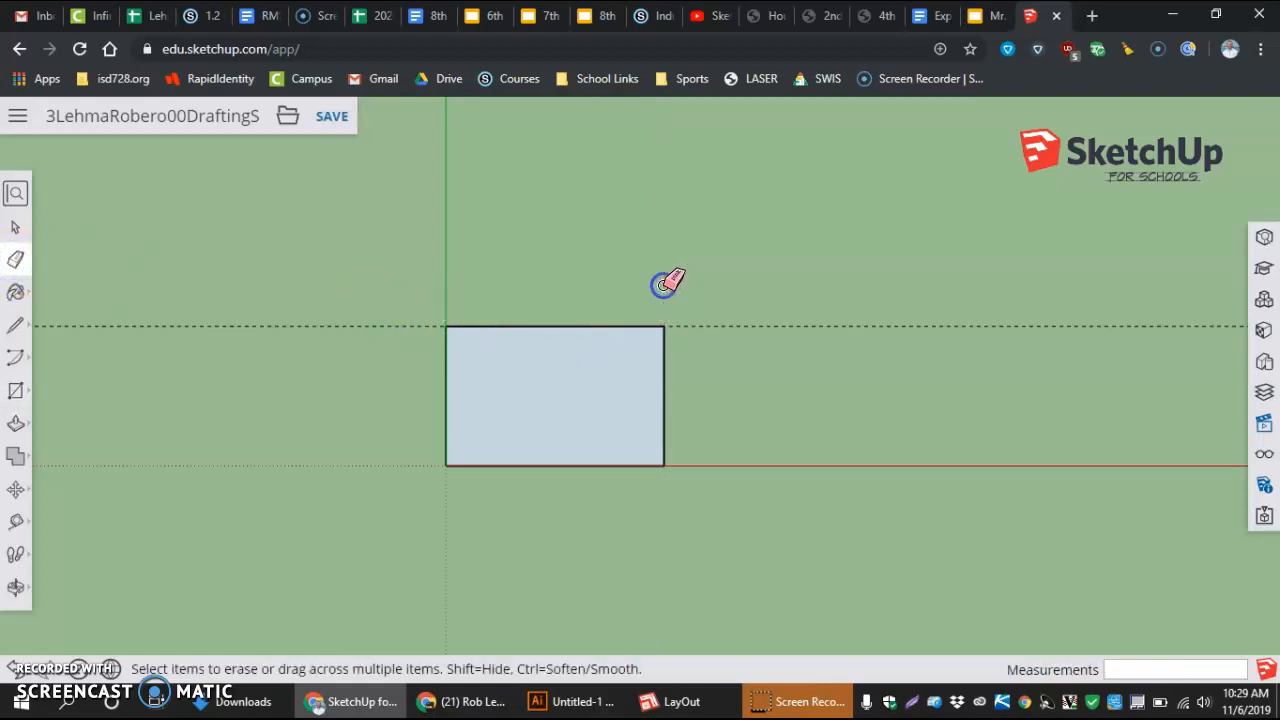
mouse_move(693, 322)
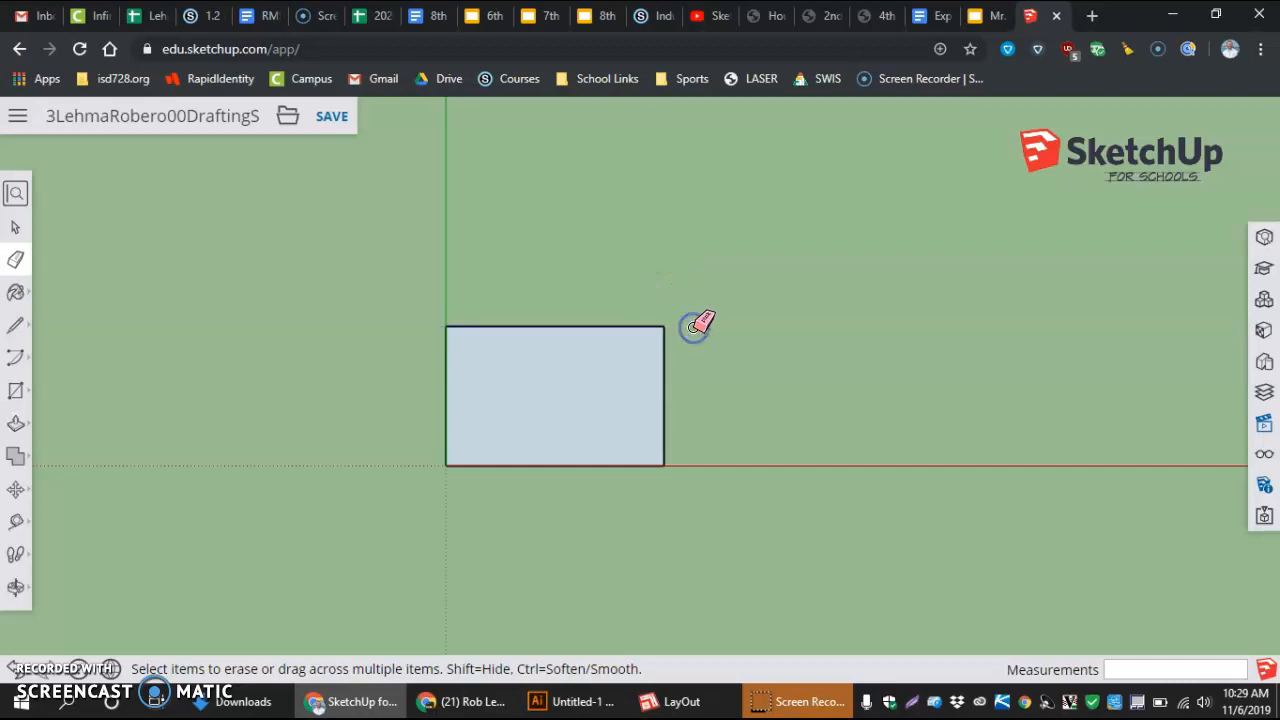
mouse_move(685, 320)
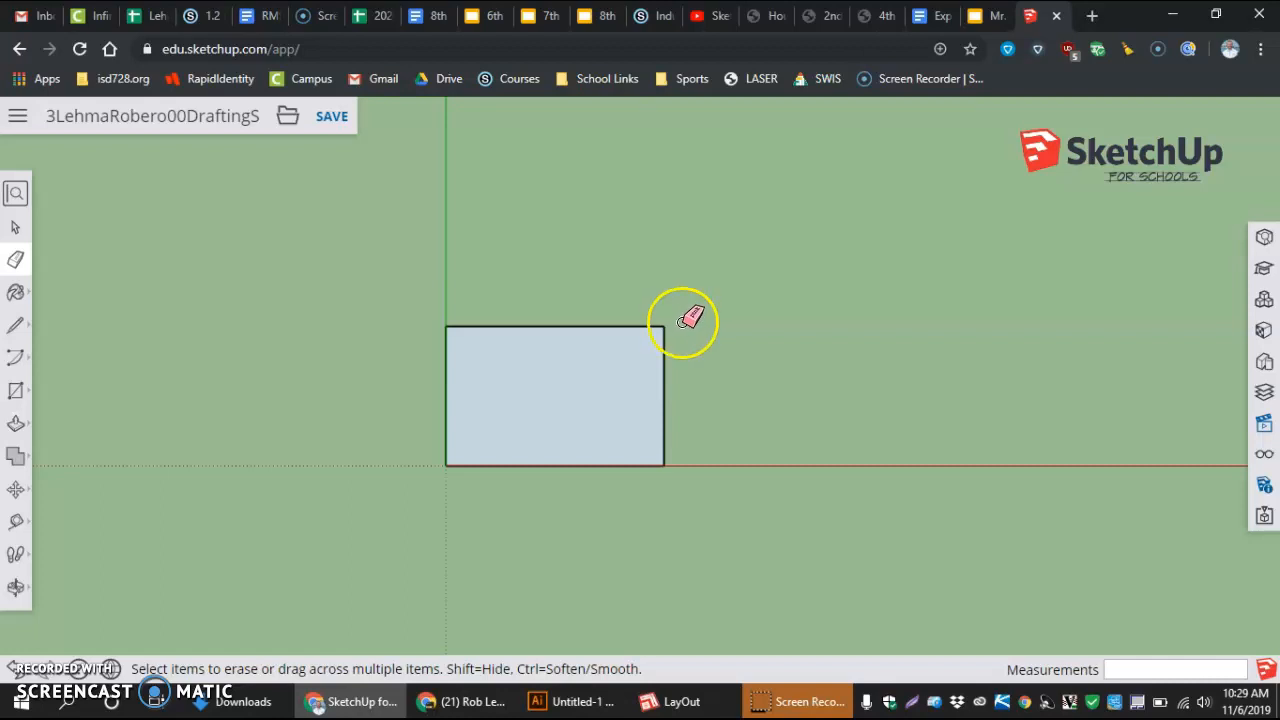
mouse_move(665, 330)
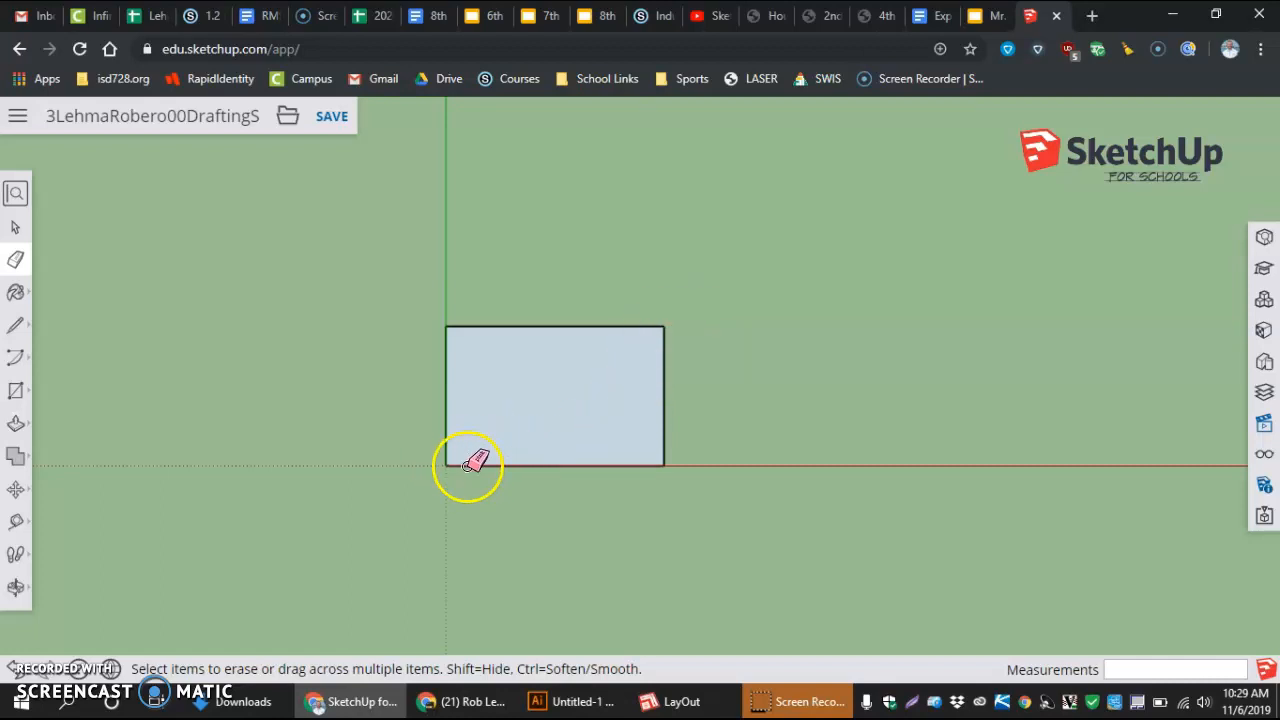
mouse_move(460, 425)
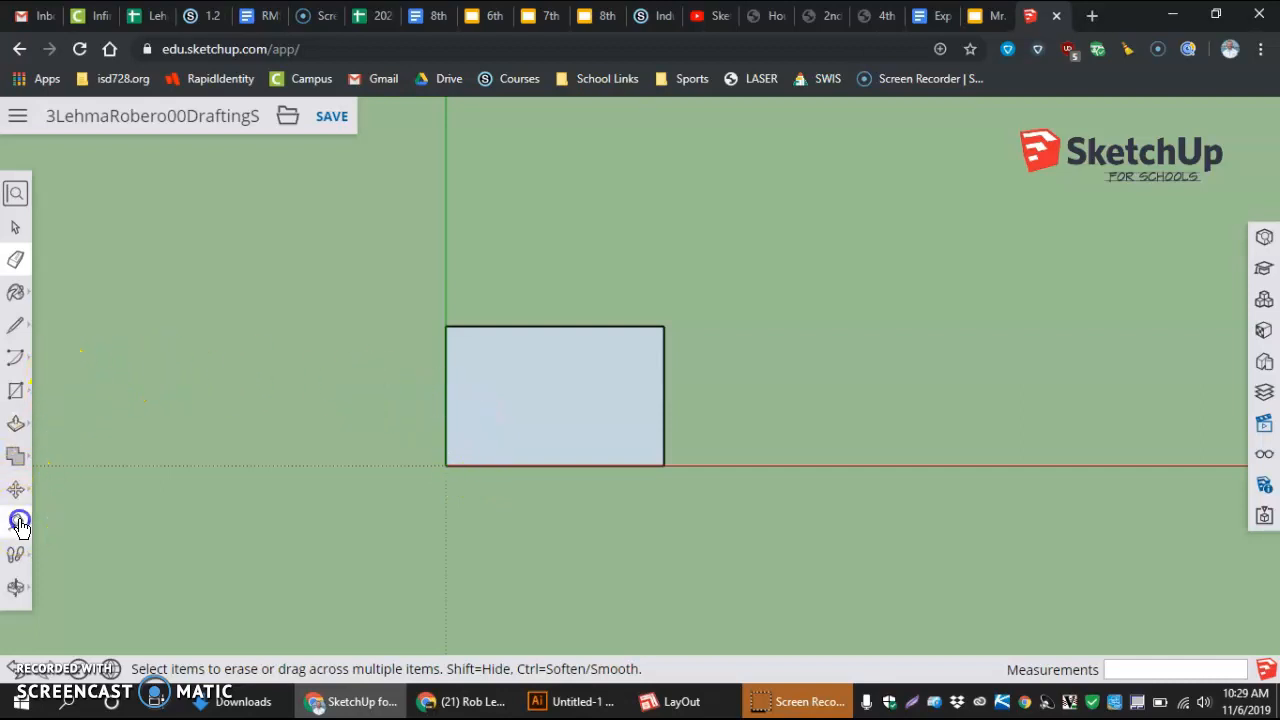
Place a mid-height guide at 13 and a vertical guide 1 16 in from the left edge with Tape Measure
click(18, 521)
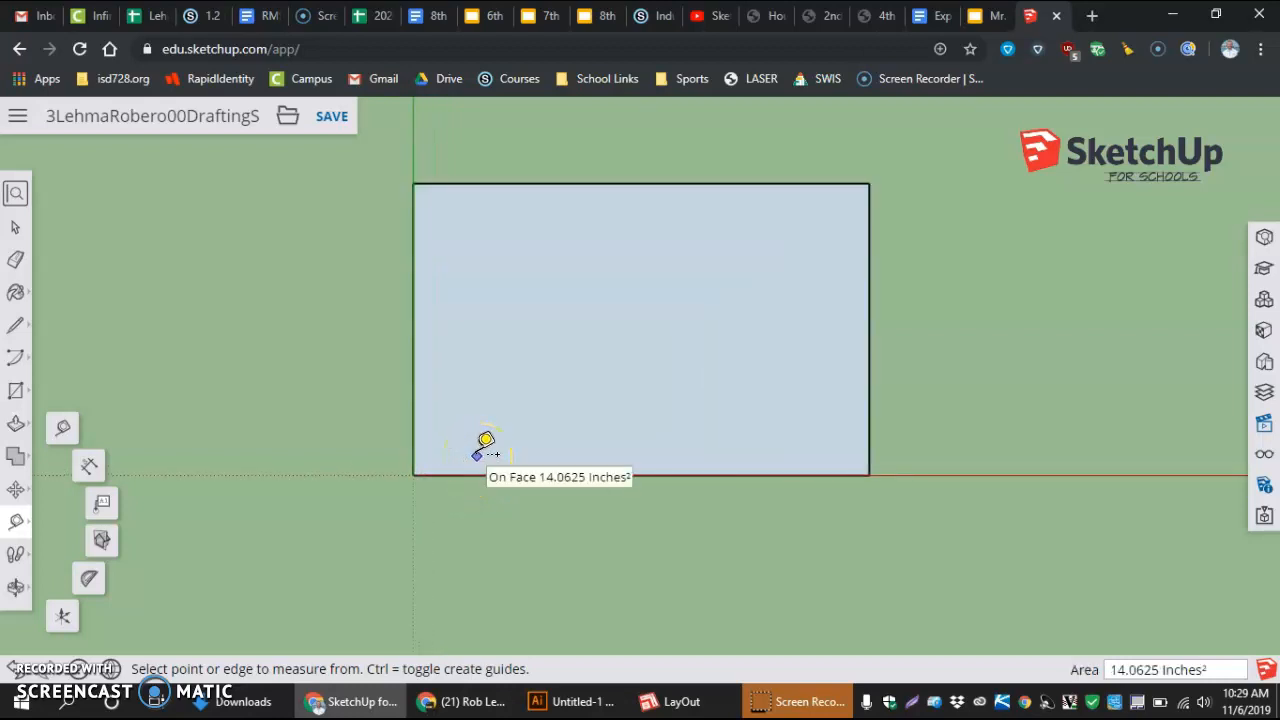
mouse_move(481, 461)
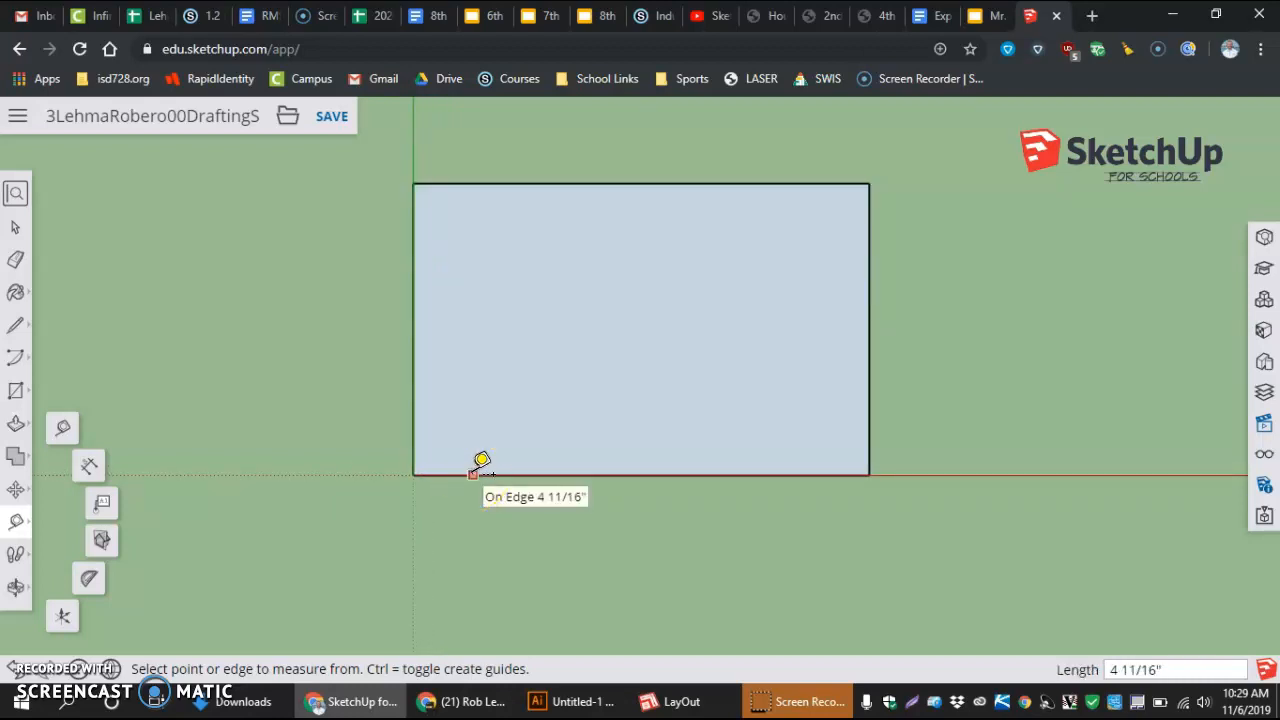
mouse_move(645, 462)
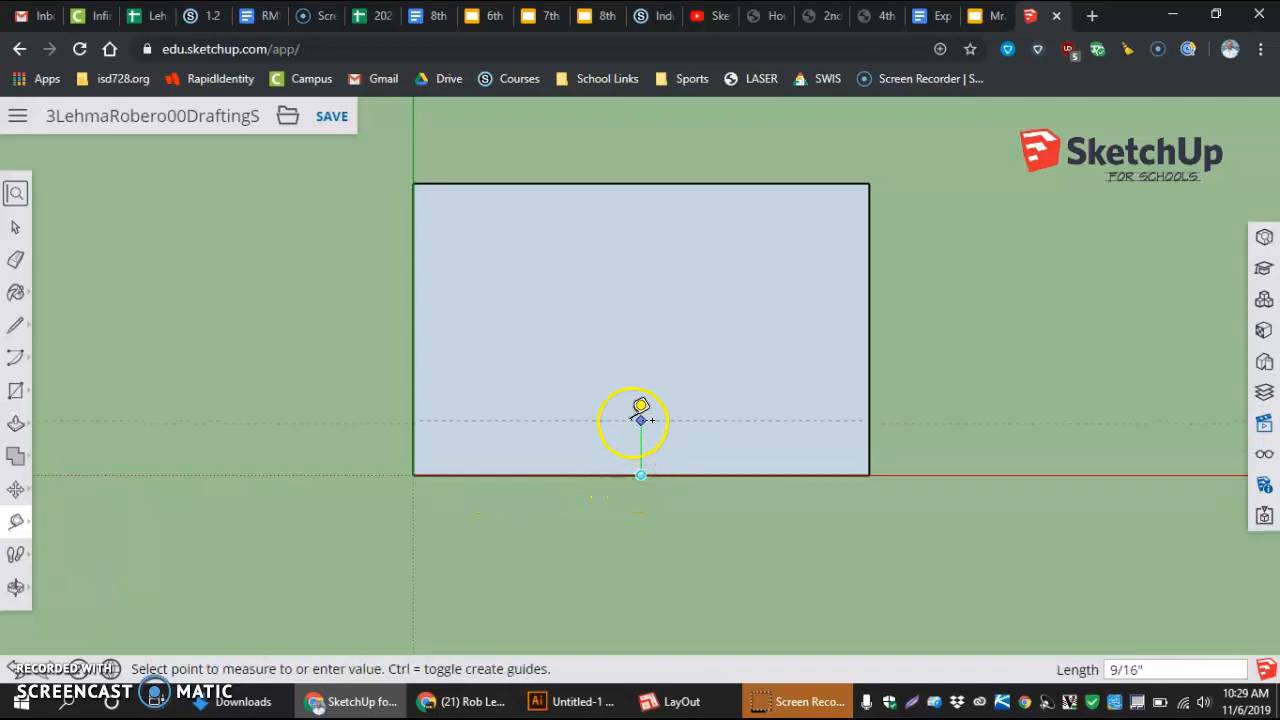
mouse_move(640, 385)
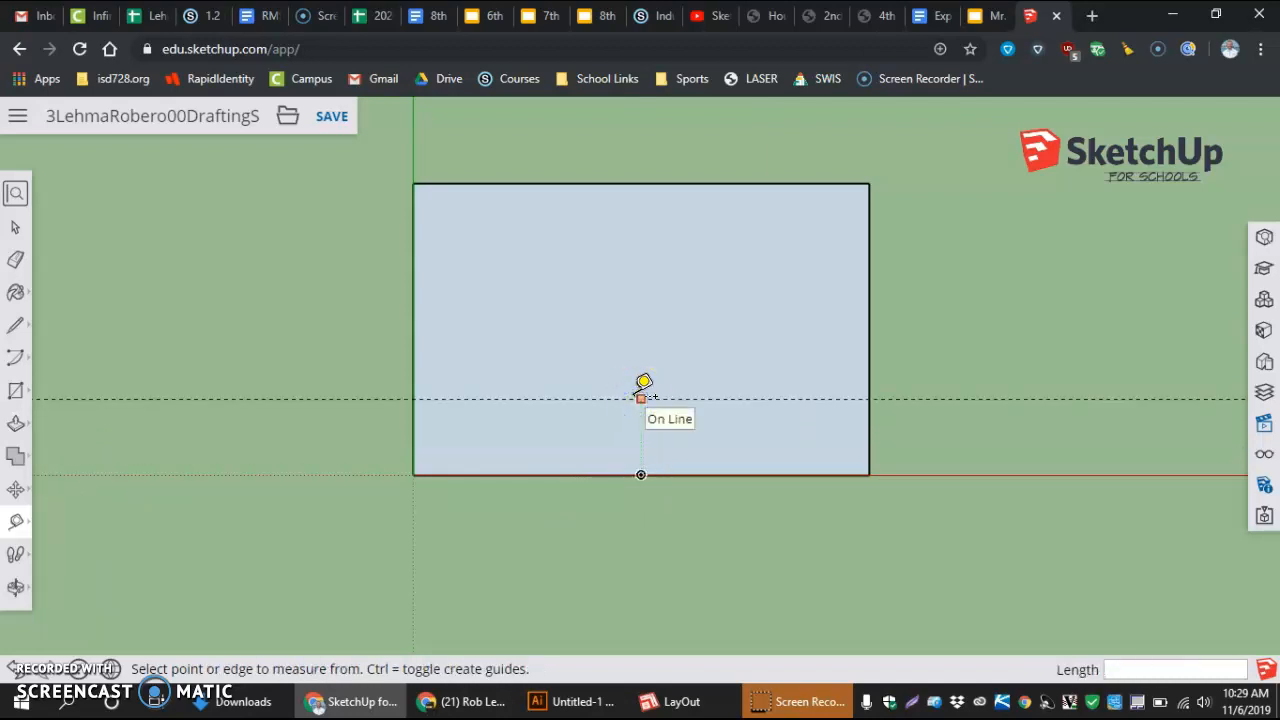
text(1)
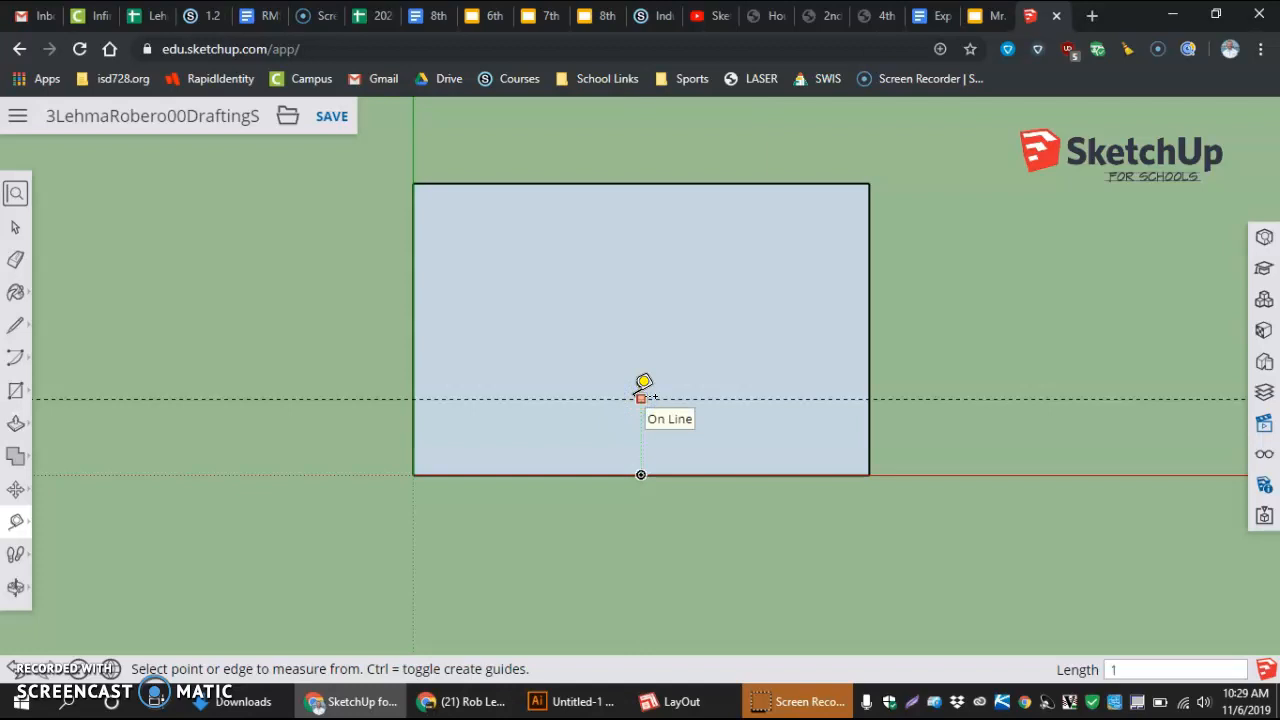
text(3")
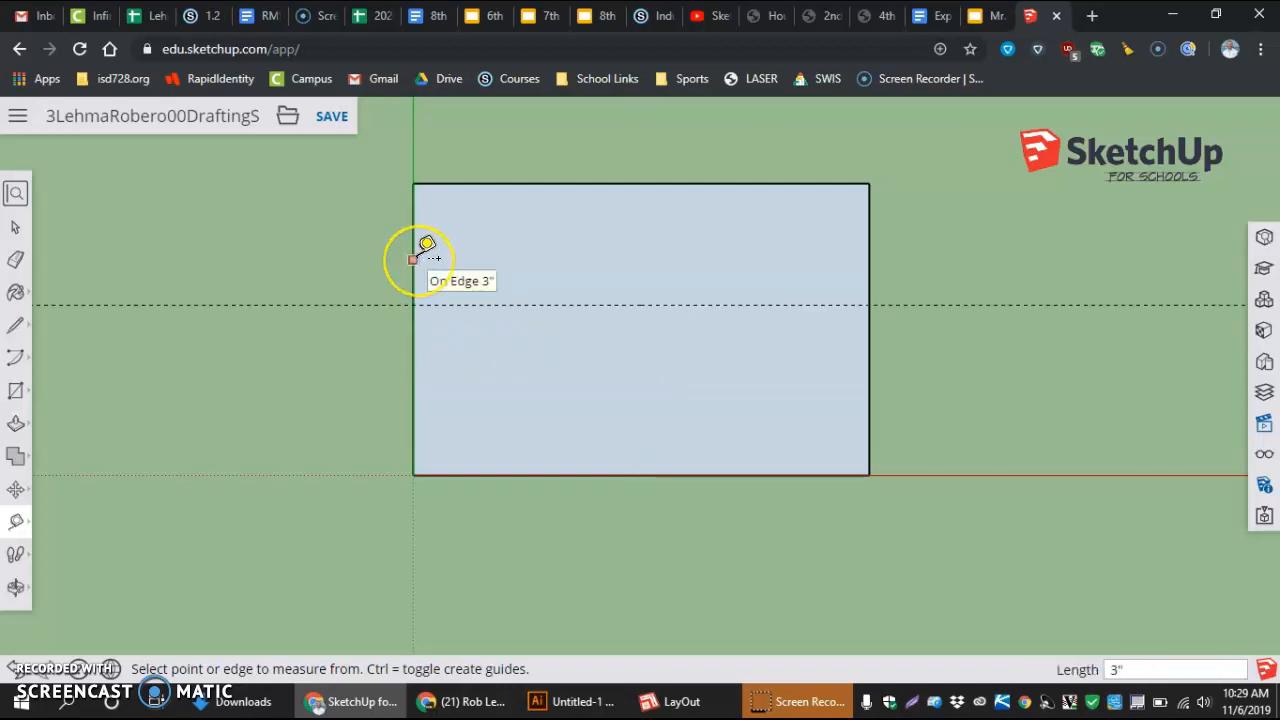
mouse_move(427, 335)
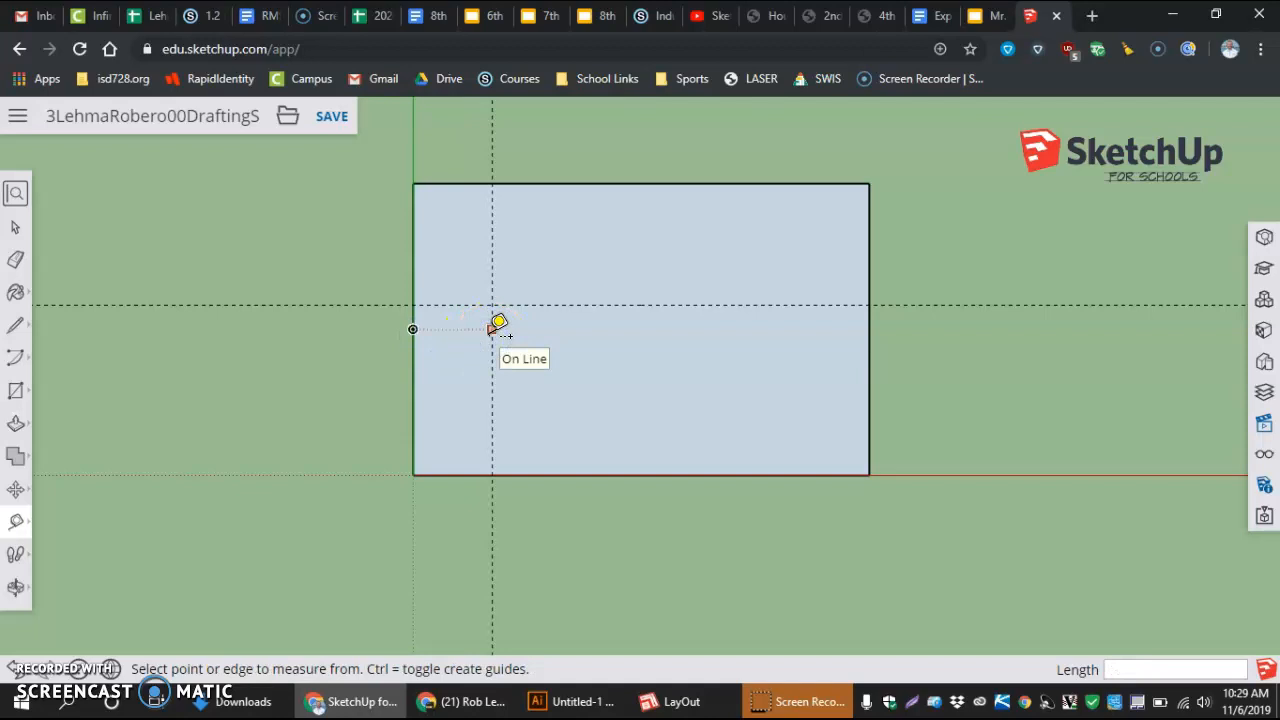
text(1 7/)
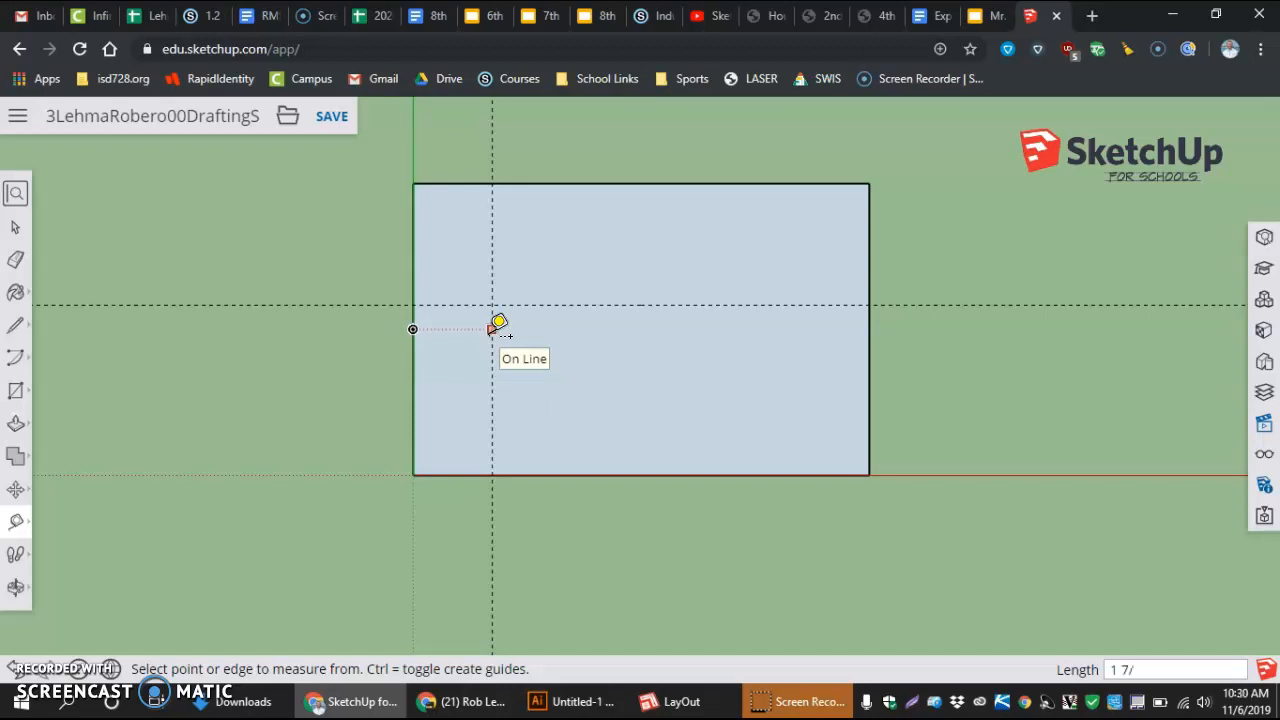
text(16)
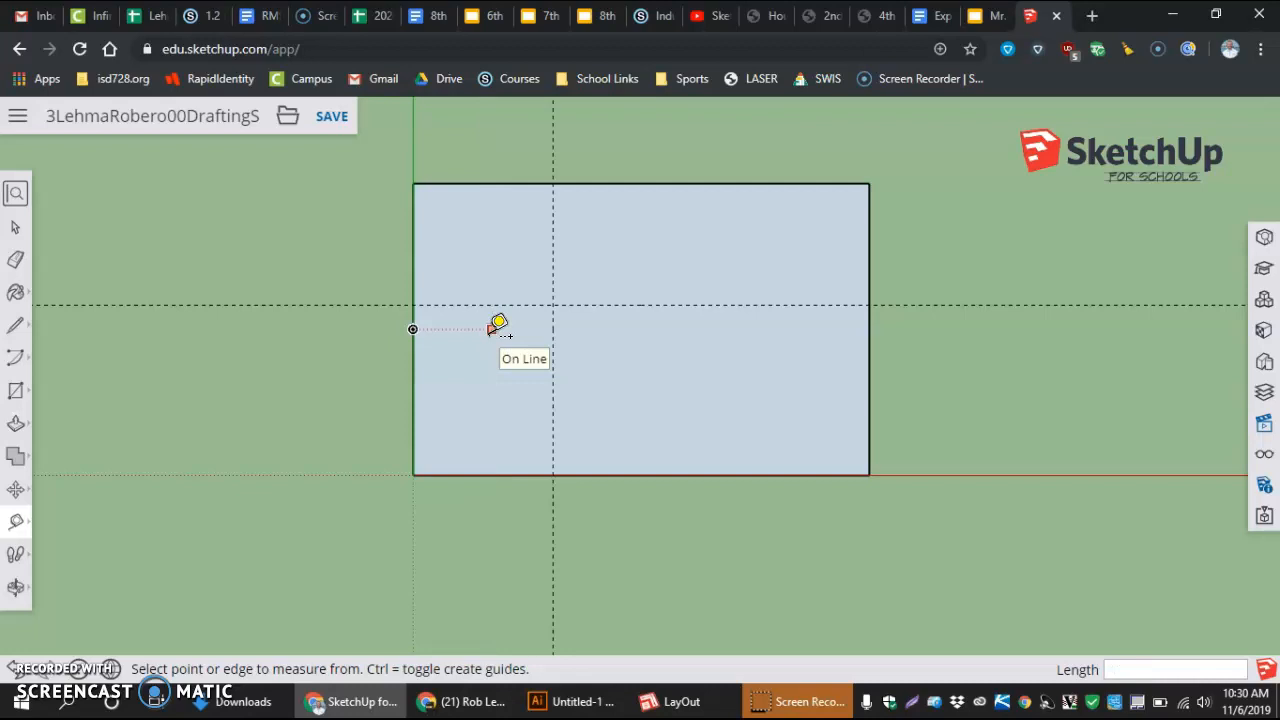
mouse_move(875, 300)
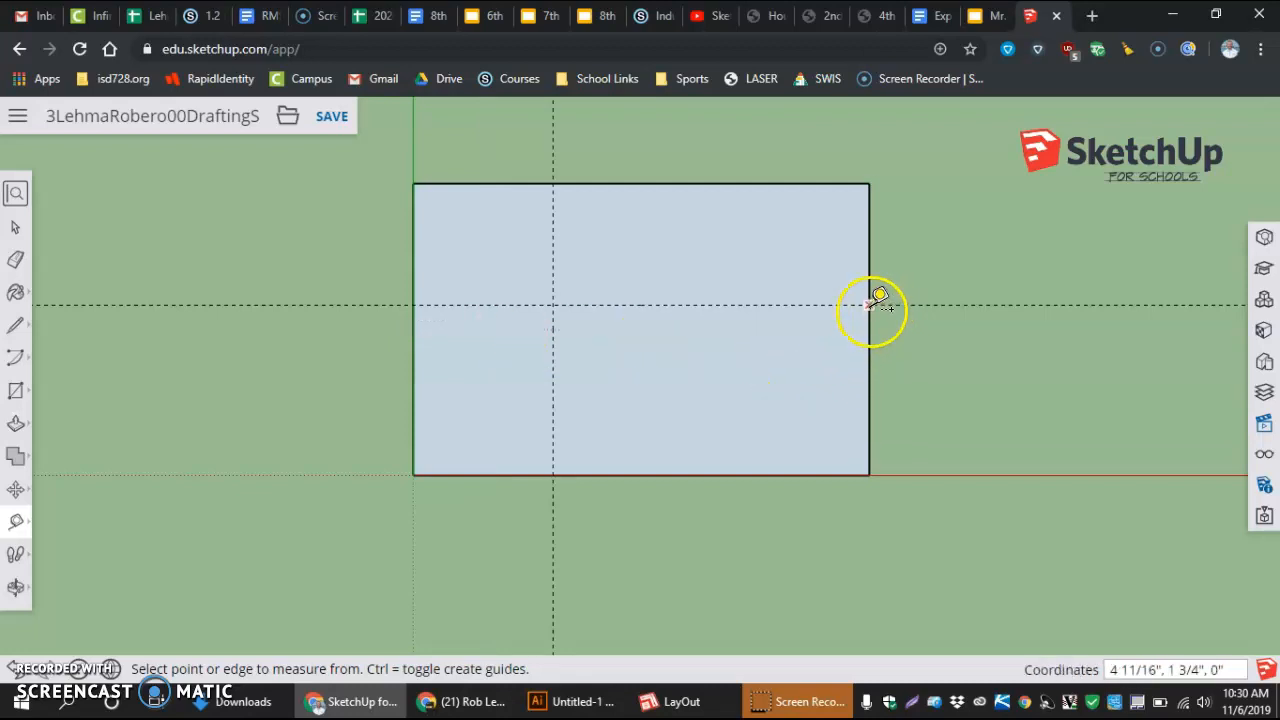
mouse_move(870, 295)
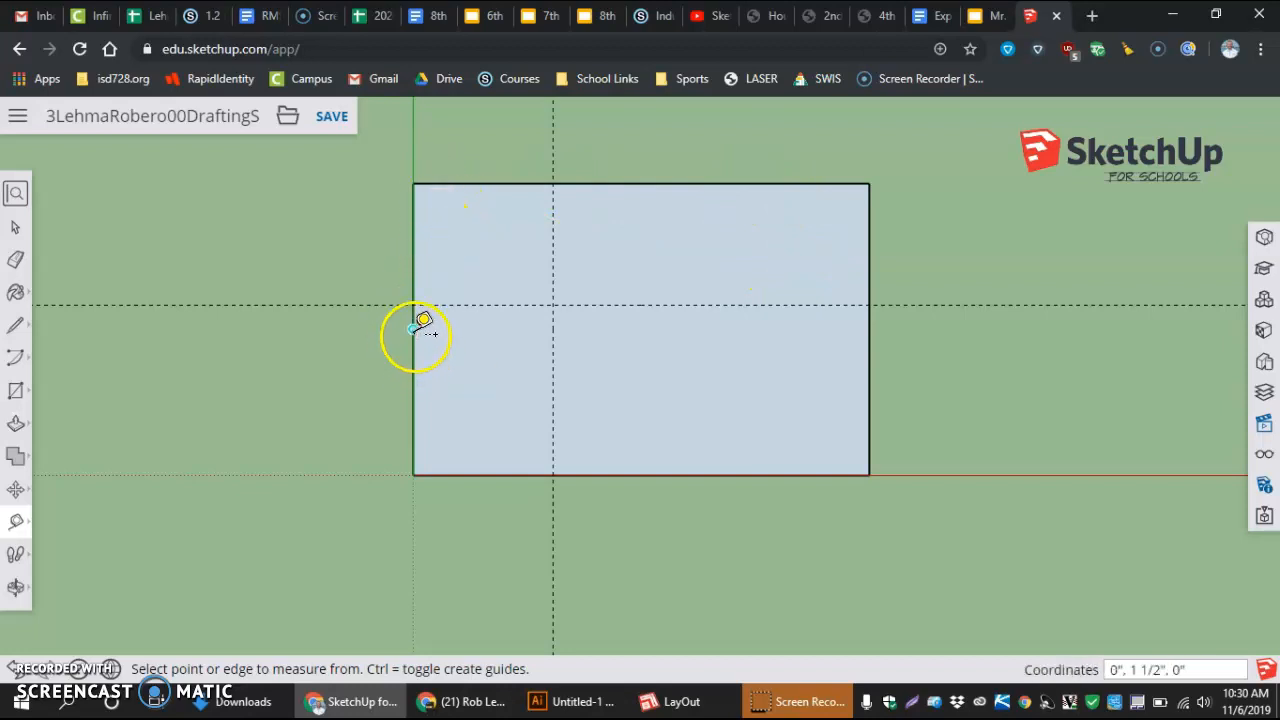
Add a vertical guide 3 in from the left edge marking the corner-cut point
click(413, 329)
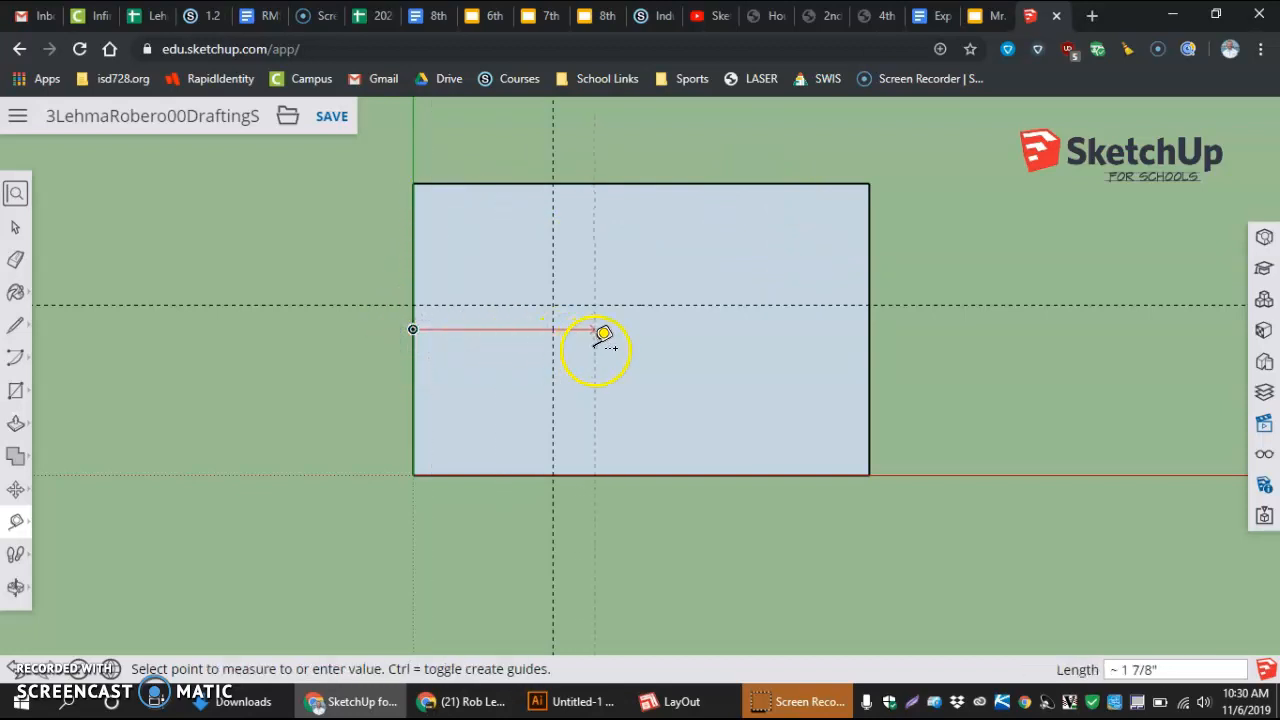
click(603, 335)
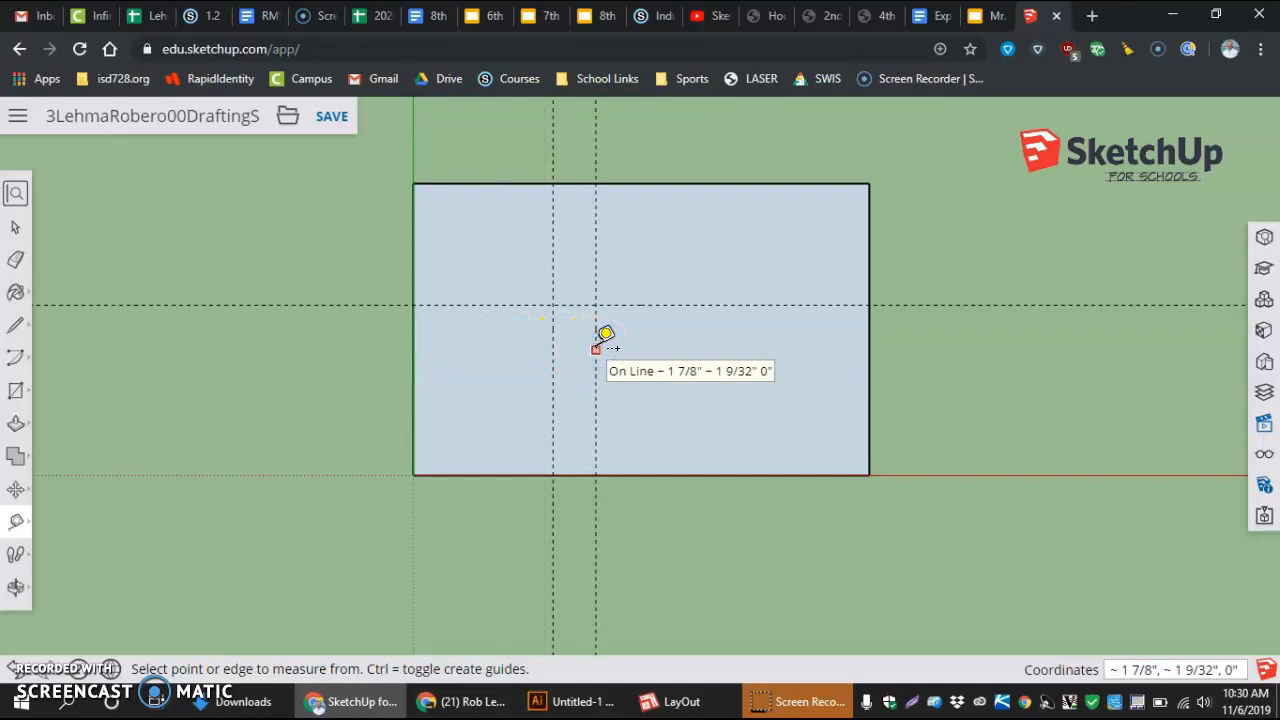
text(3)
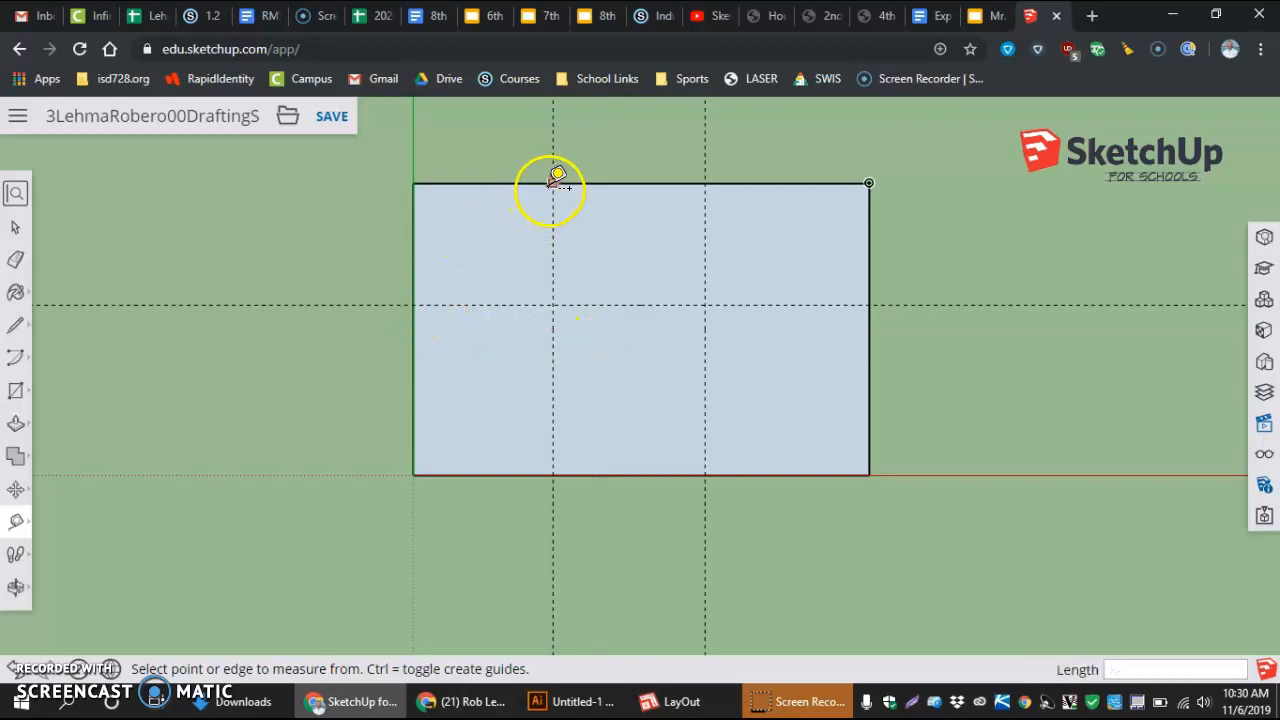
mouse_move(730, 188)
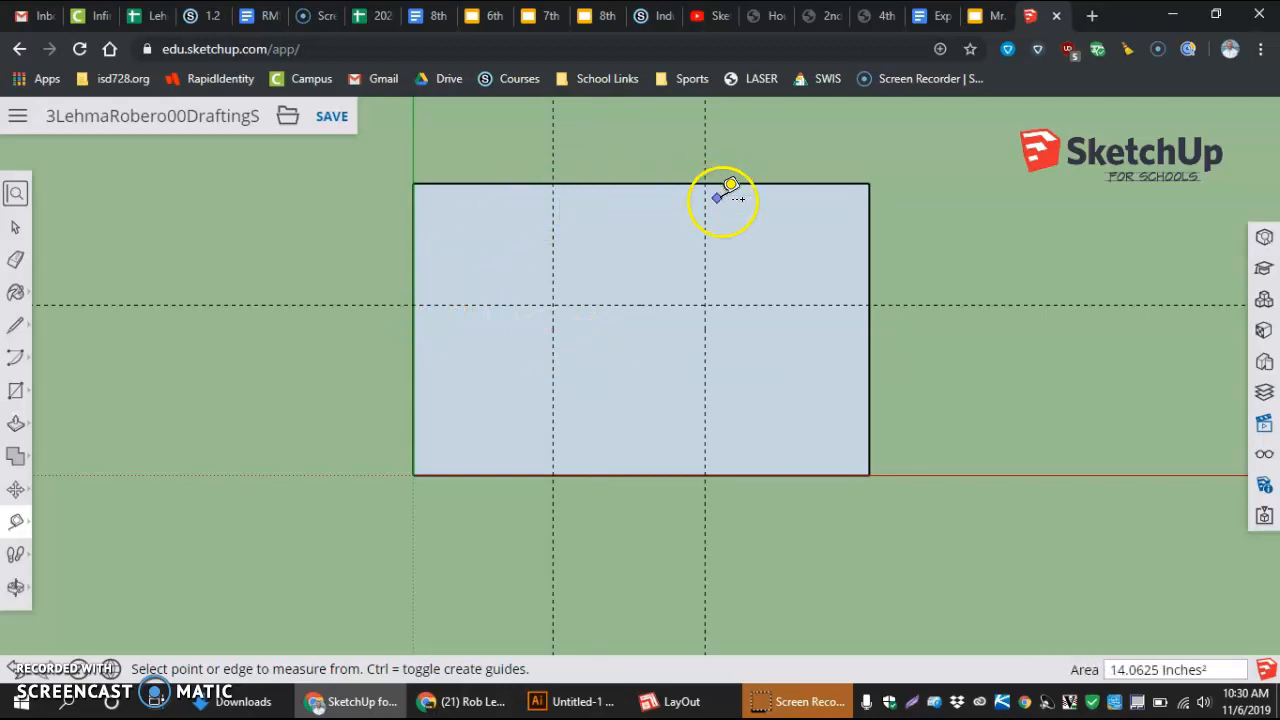
mouse_move(880, 300)
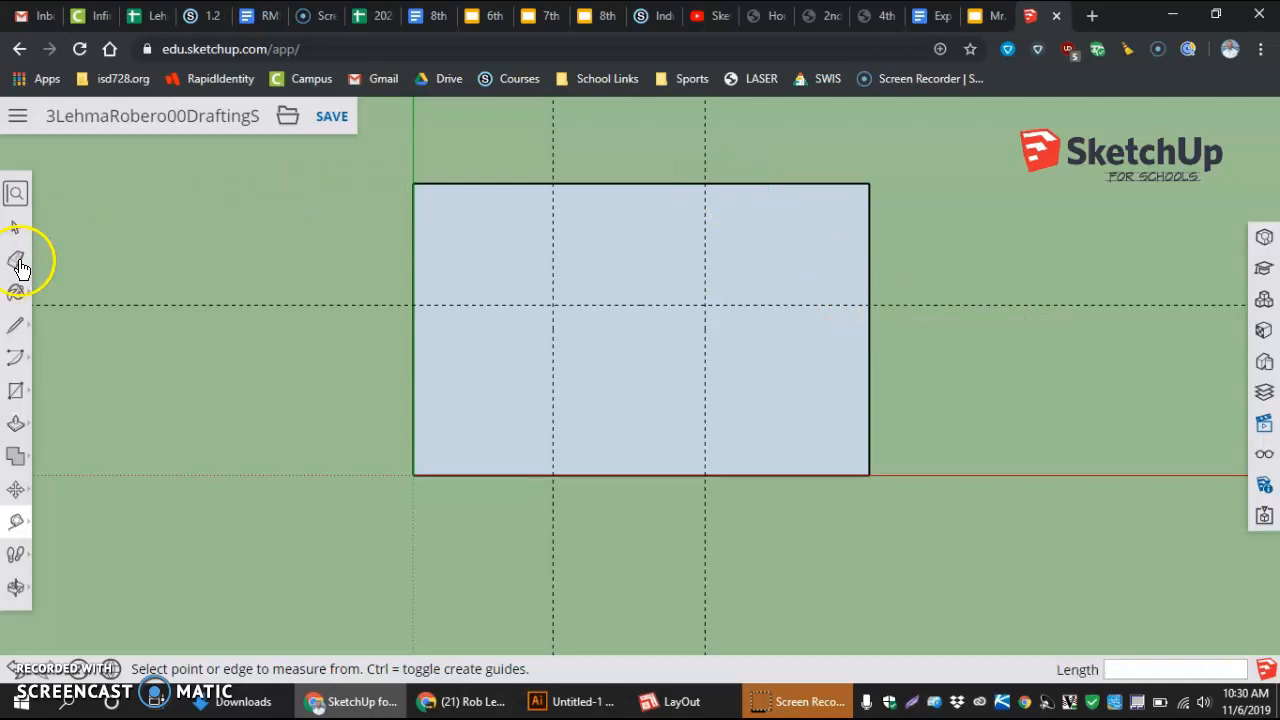
mouse_move(17, 325)
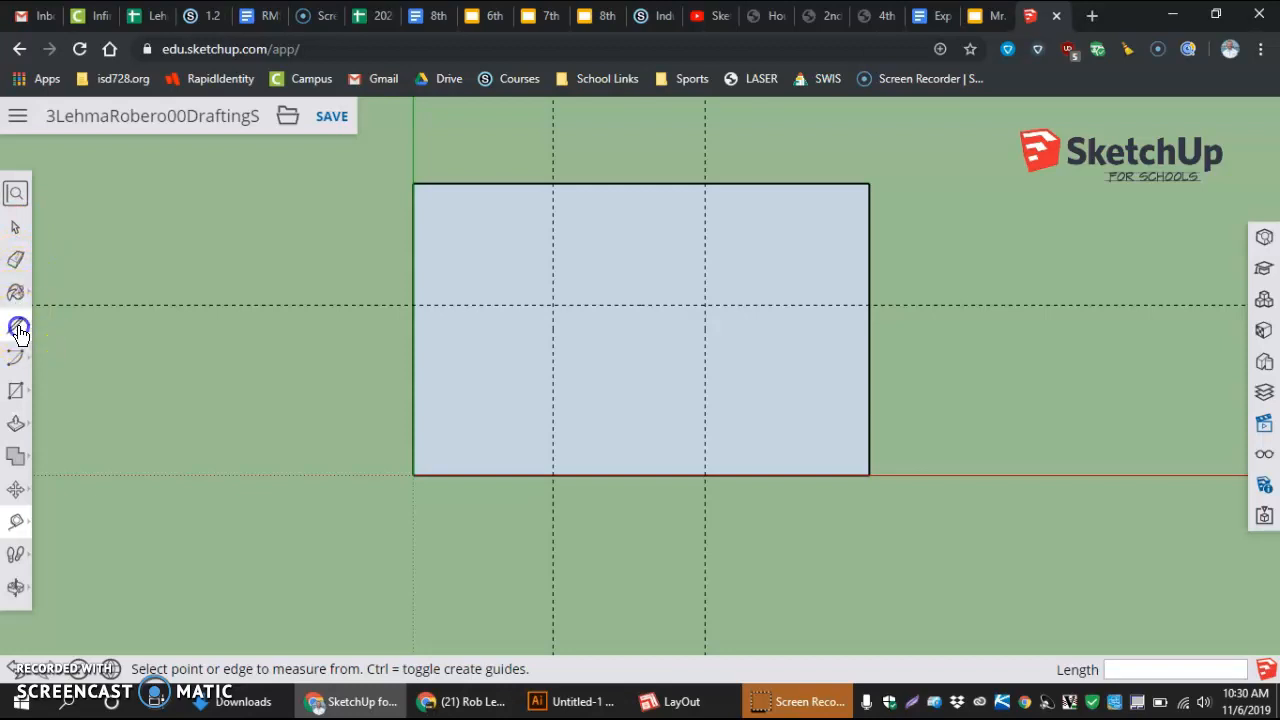
Start the first angled corner cut from the left side's mid-height guide intersection
click(17, 331)
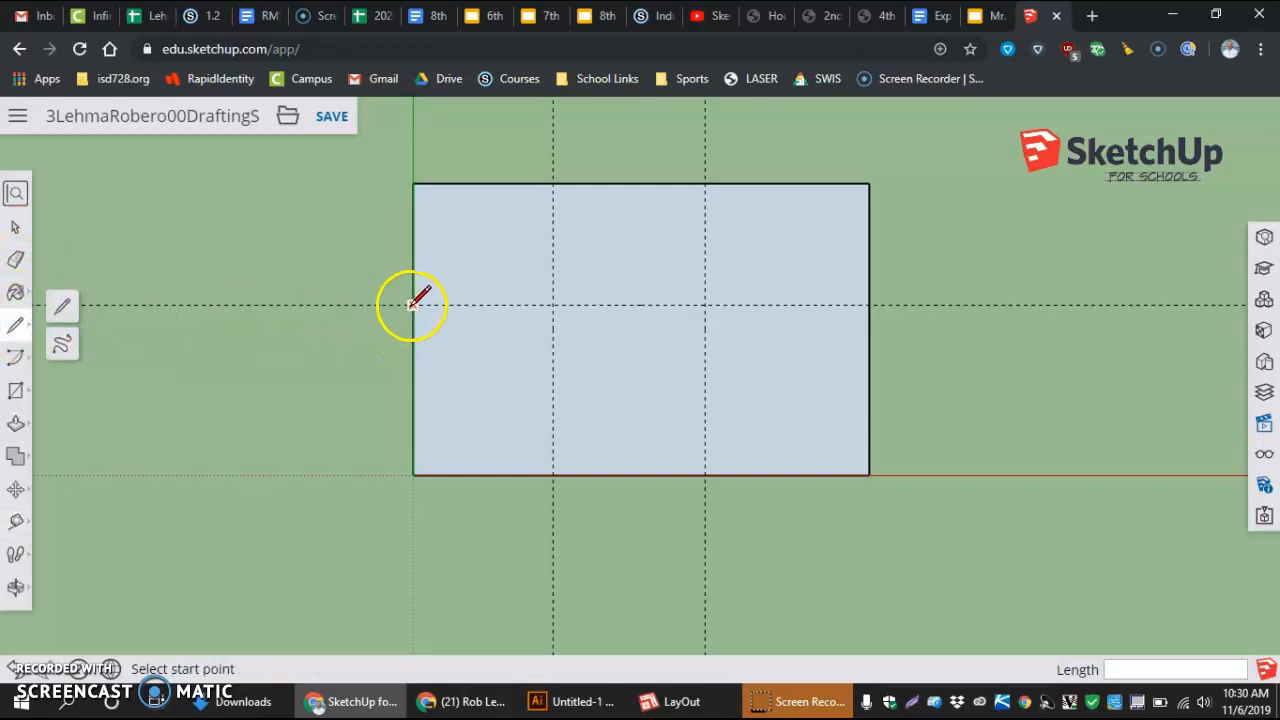
click(413, 305)
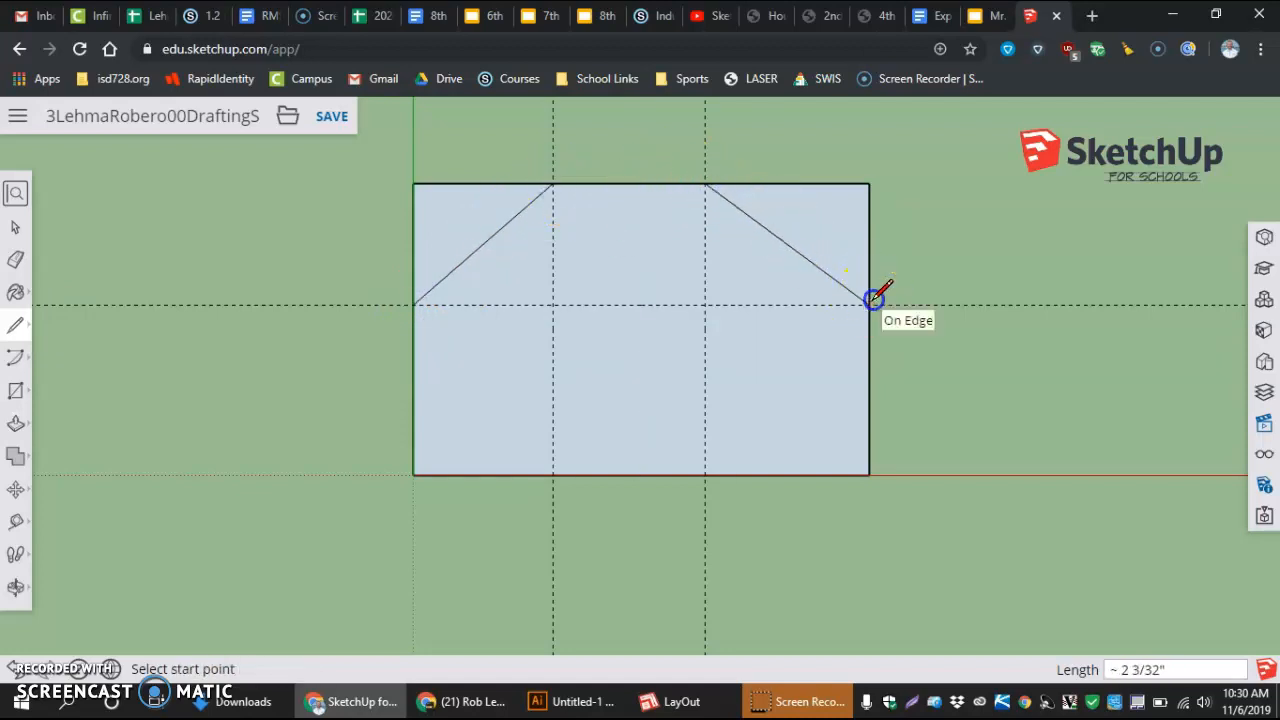
mouse_move(16, 270)
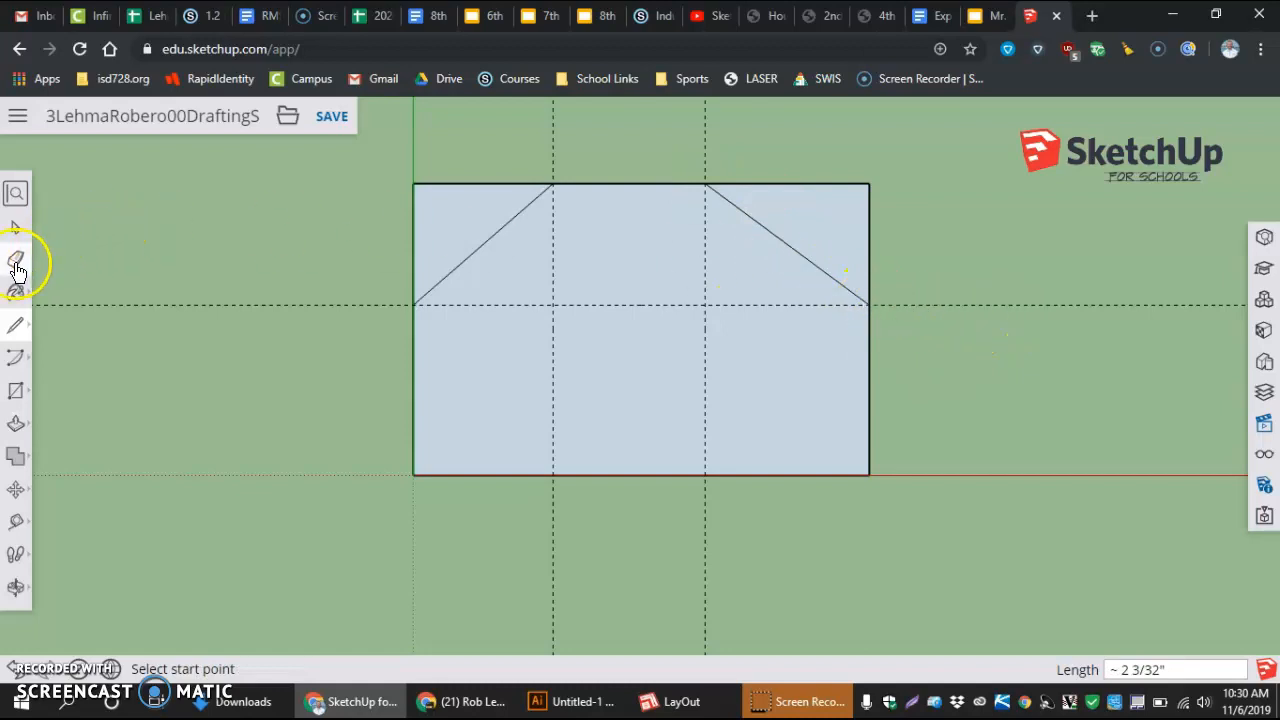
Erase the cut-off corner edges and the leftover vertical guide, leaving the six-sided tab
click(16, 260)
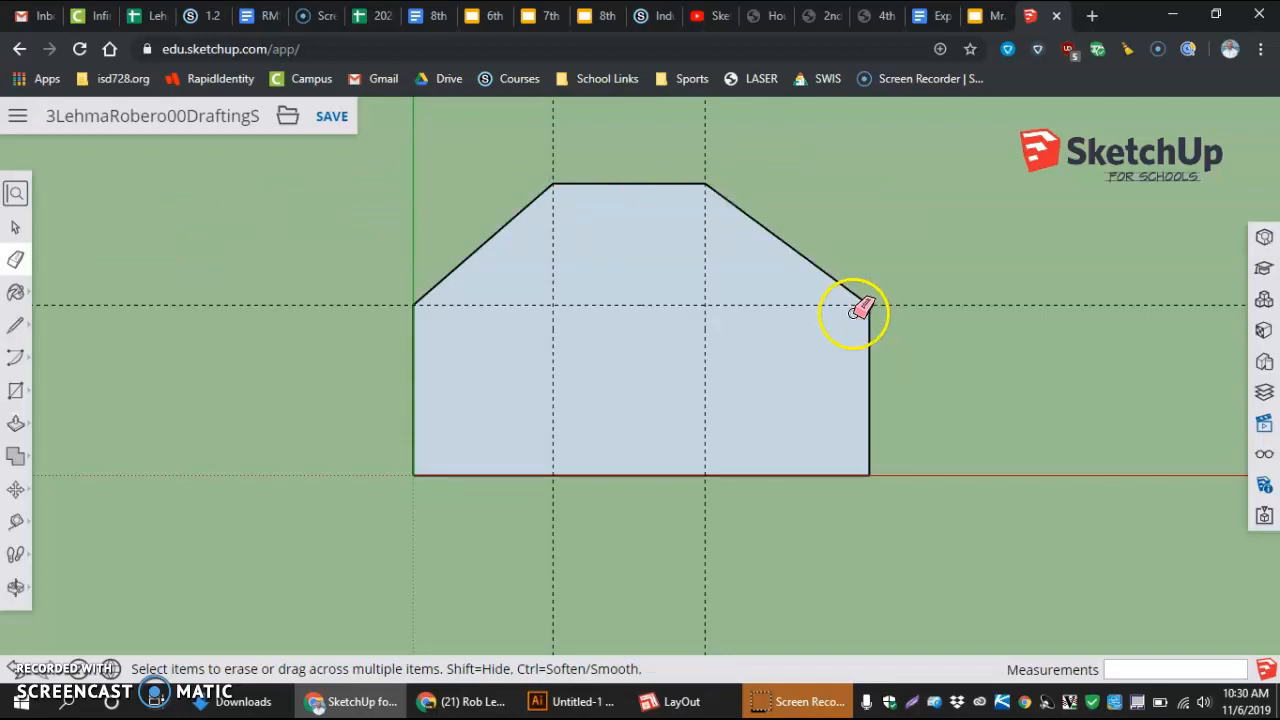
mouse_move(815, 270)
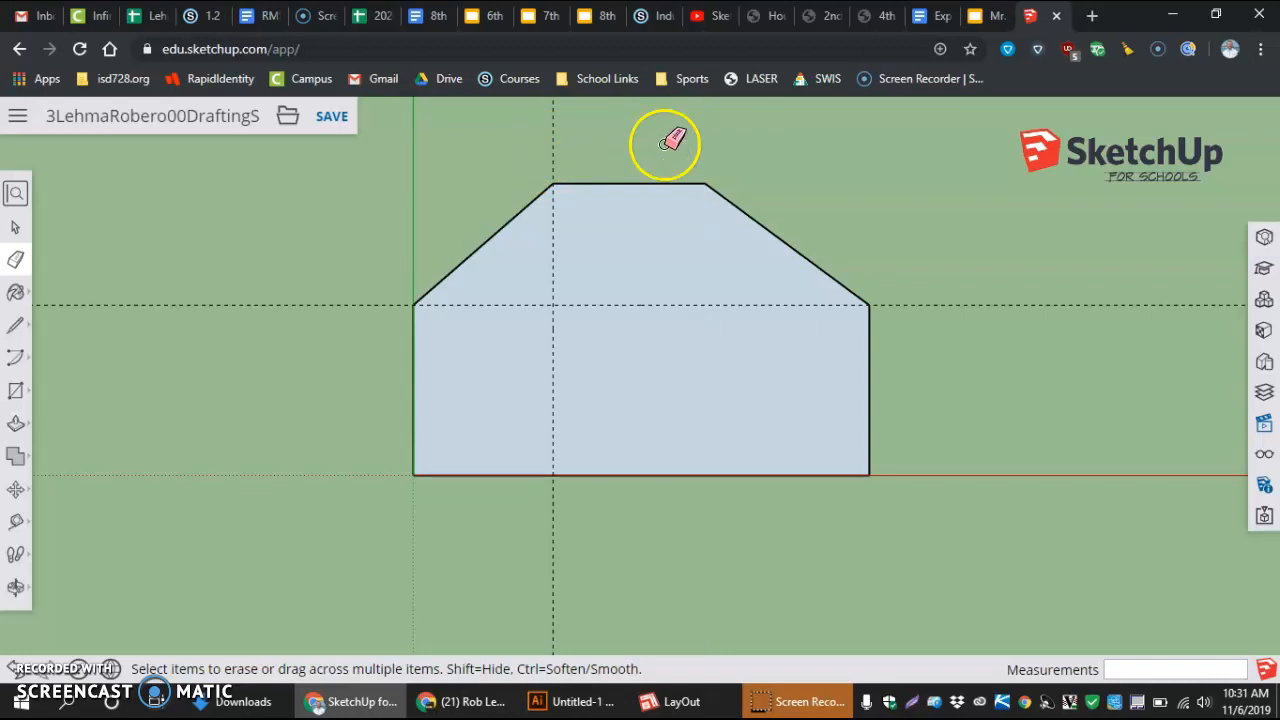
mouse_move(558, 370)
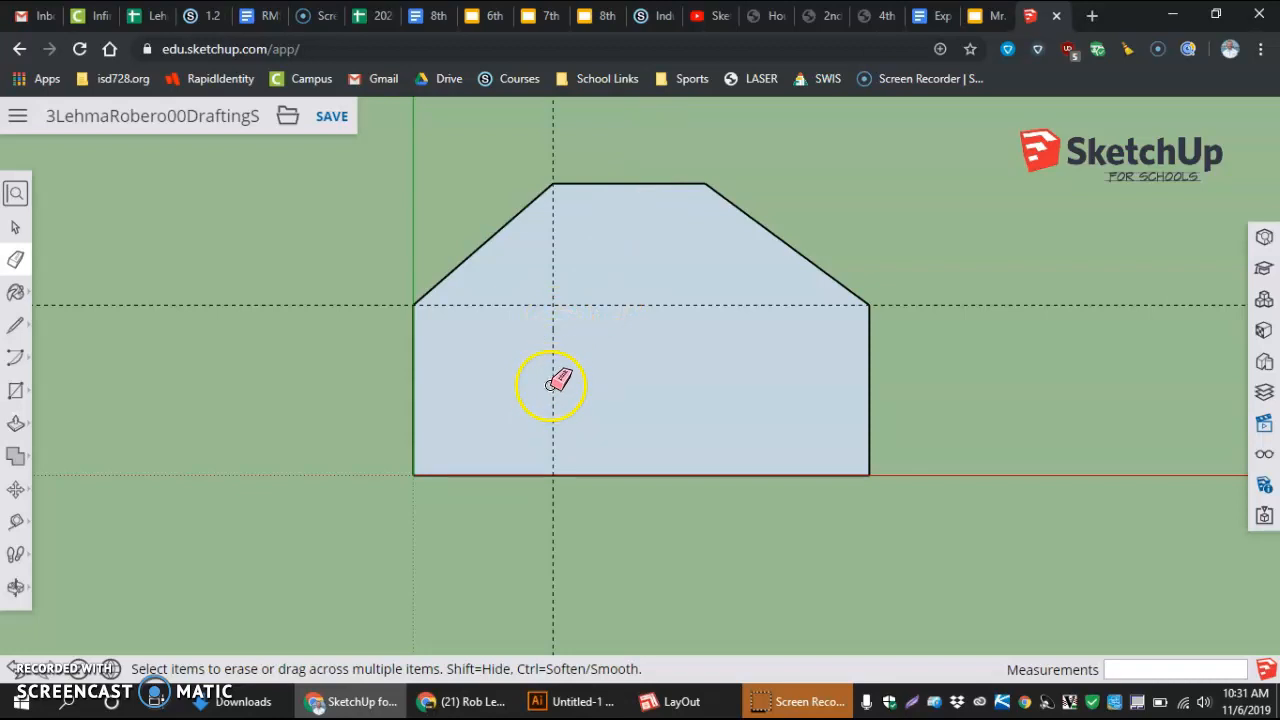
mouse_move(520, 345)
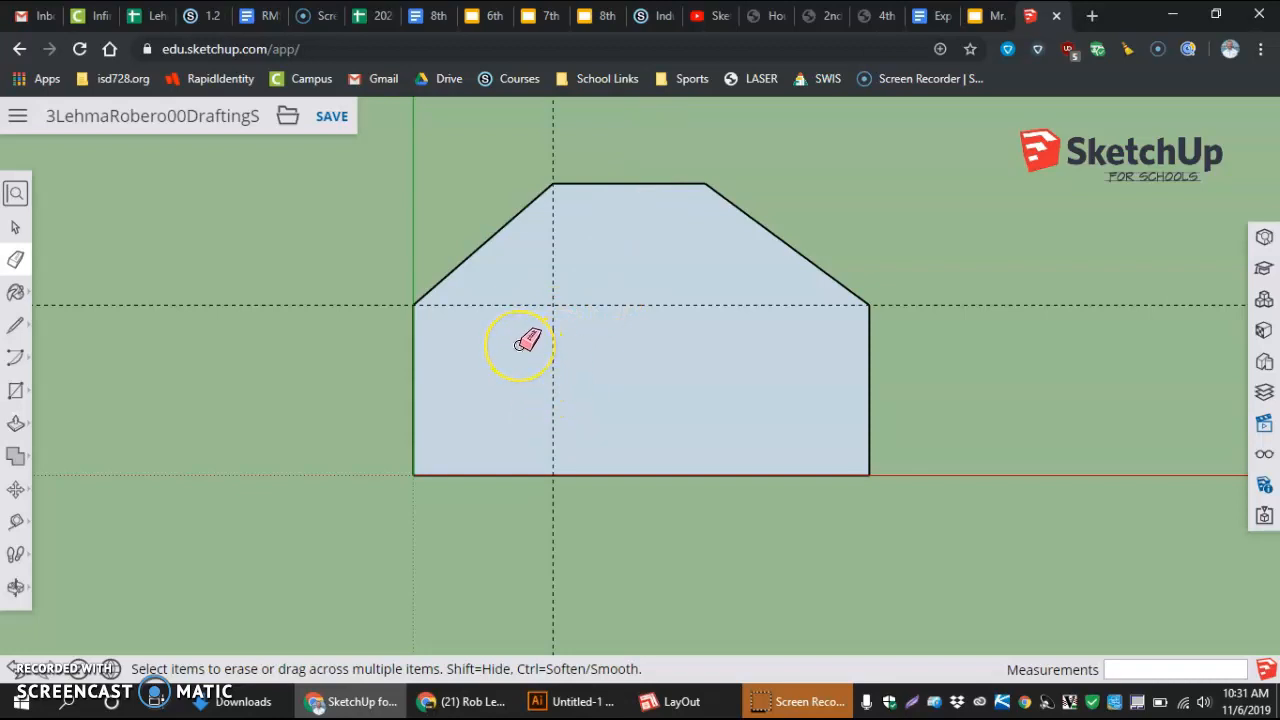